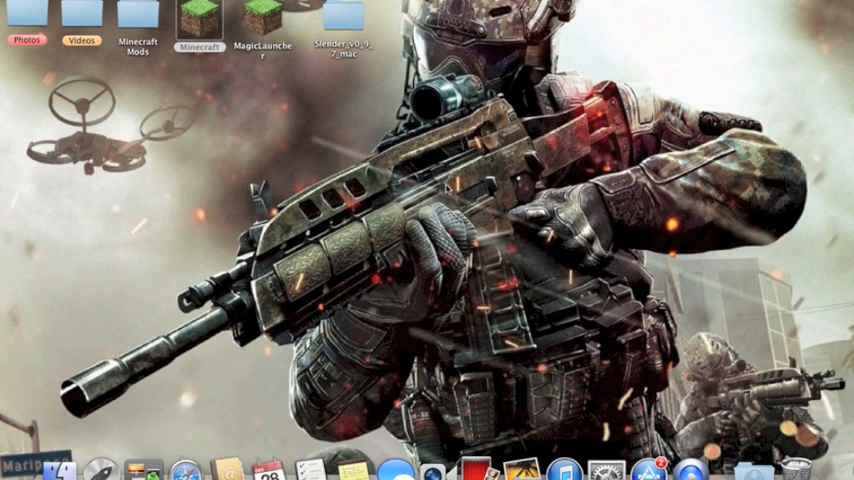
pyautogui.moveTo(207, 57)
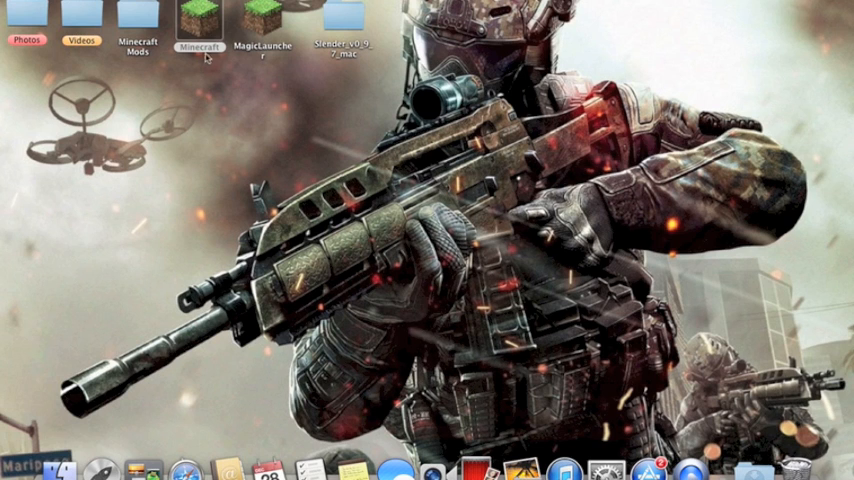
# Step: Dismiss Minecraft's 'damaged app' warning, then open Security & Privacy in System Preferences
pyautogui.doubleClick(199, 14)
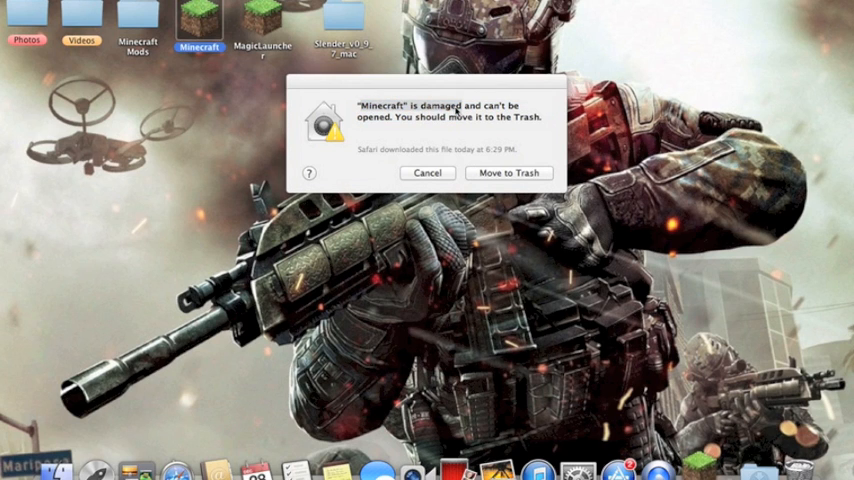
pyautogui.click(427, 173)
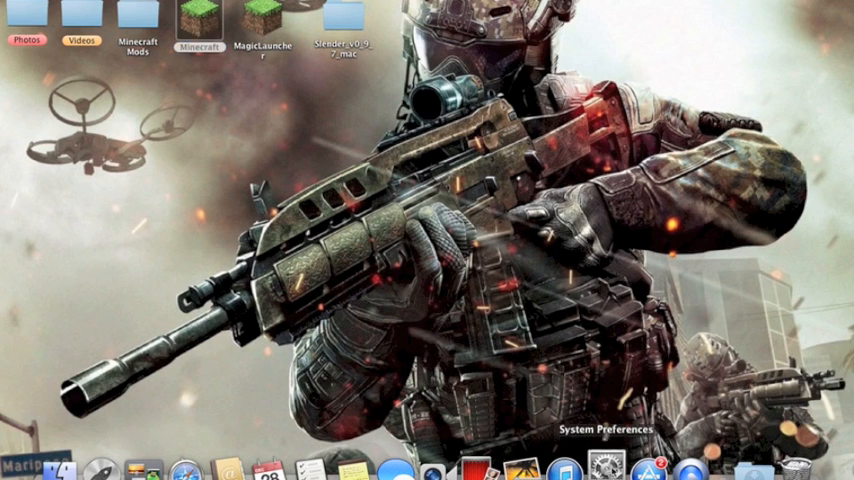
pyautogui.click(603, 465)
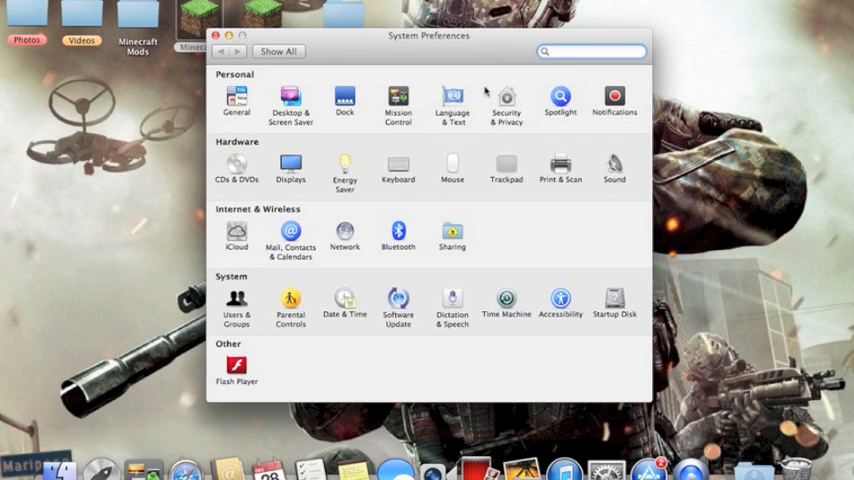
pyautogui.click(506, 103)
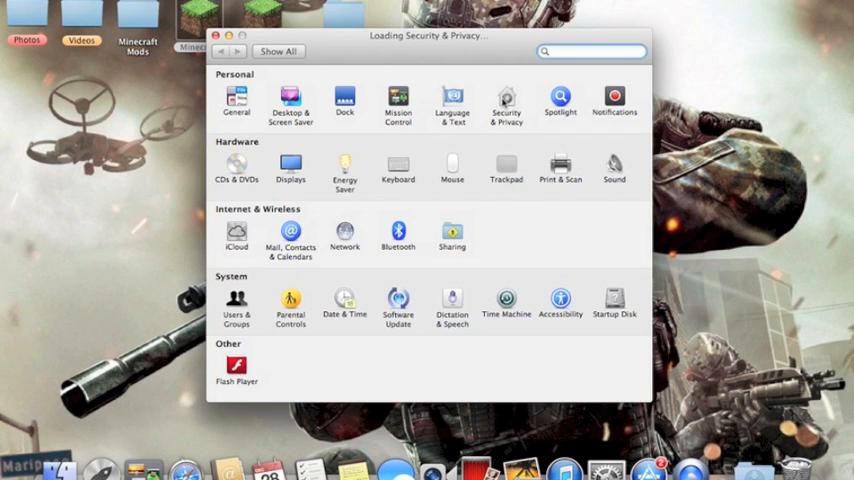
pyautogui.click(506, 100)
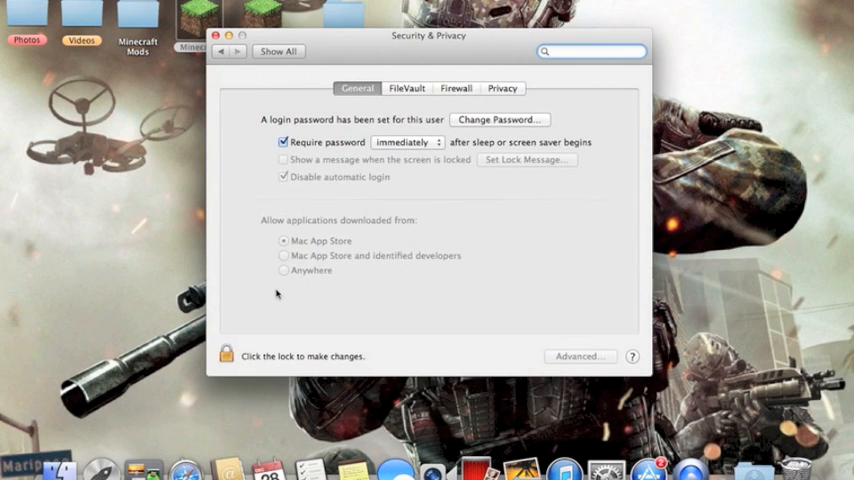
# Step: Unlock Security & Privacy with the administrator password
pyautogui.click(225, 356)
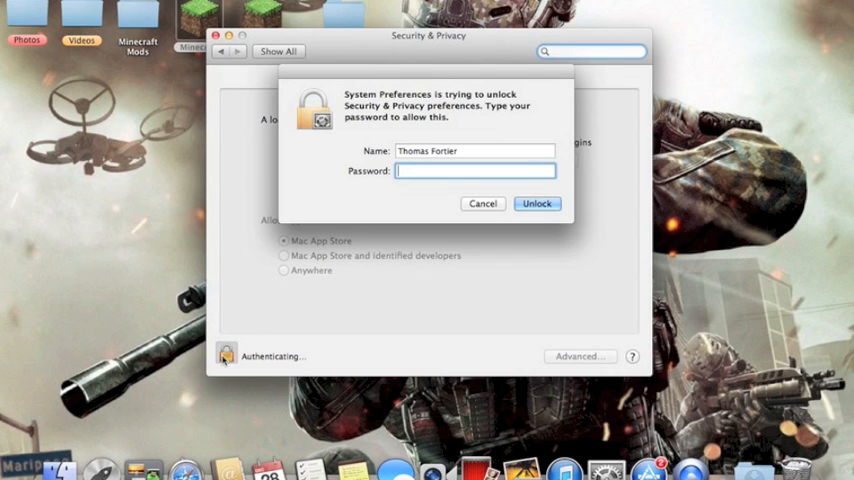
pyautogui.write('••')
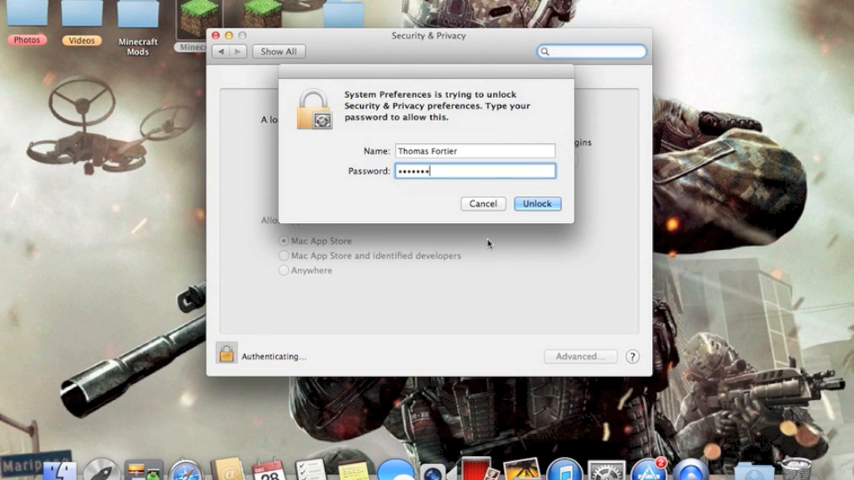
pyautogui.click(537, 203)
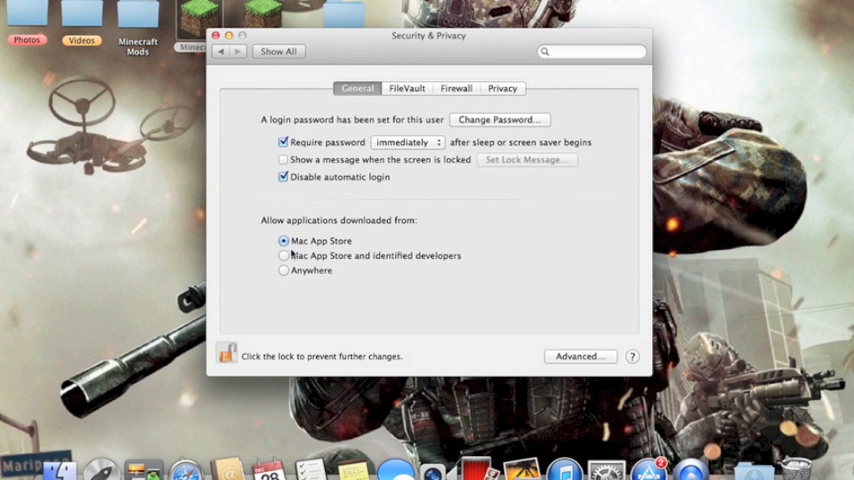
# Step: Allow downloaded apps from Anywhere, accept the warning, and relock the settings
pyautogui.click(284, 271)
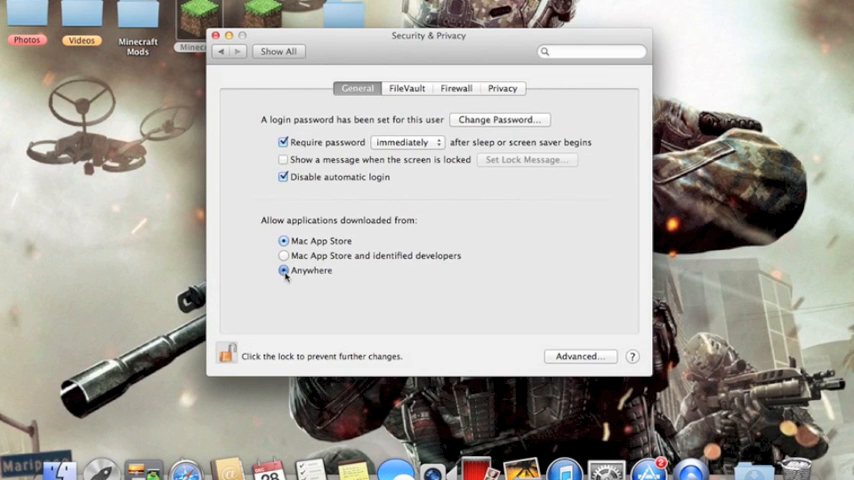
pyautogui.click(284, 271)
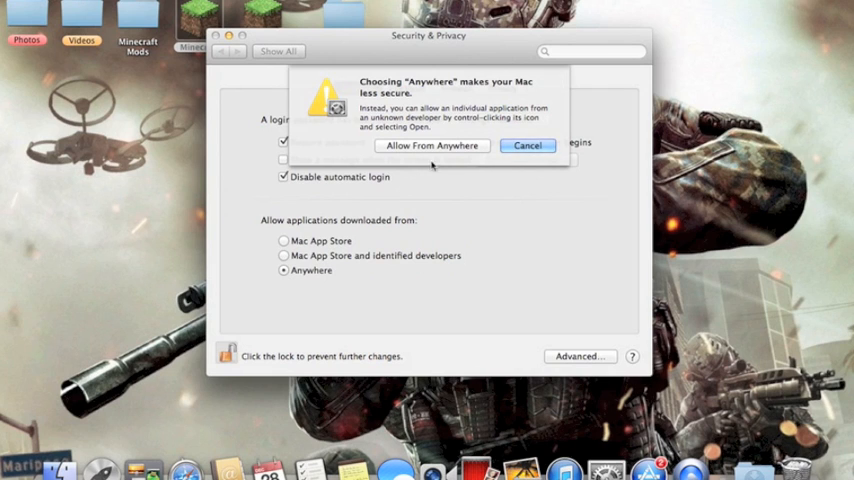
pyautogui.click(432, 145)
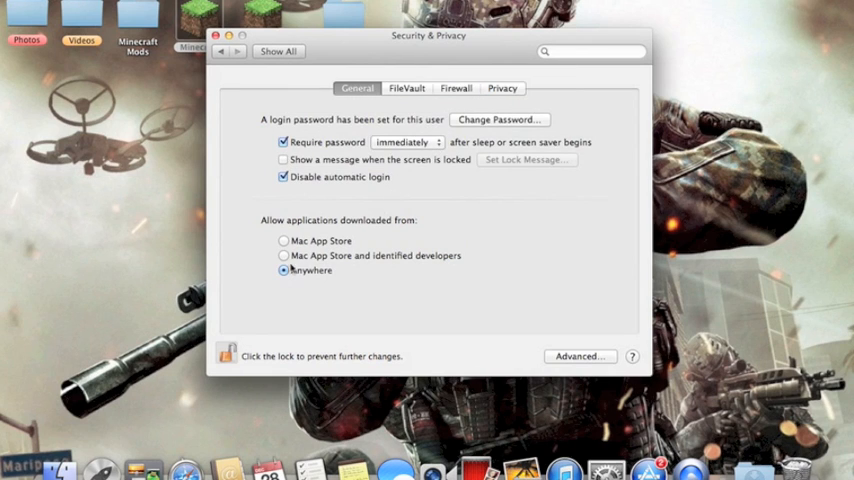
pyautogui.moveTo(230, 360)
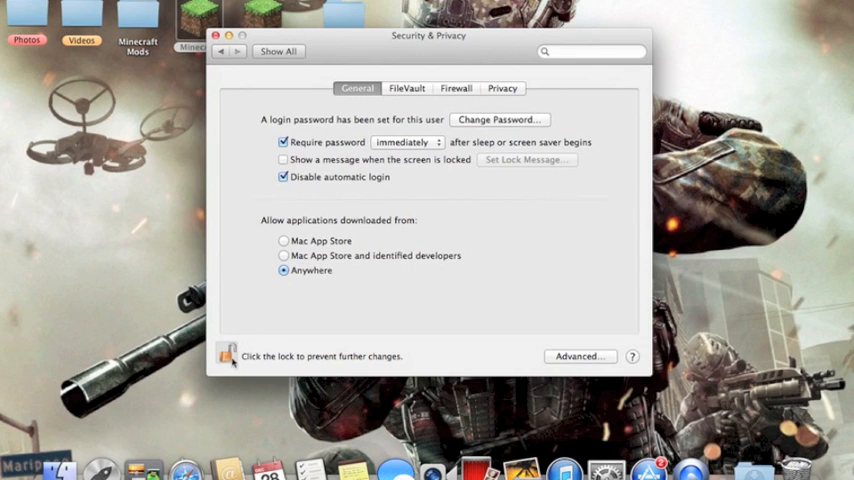
pyautogui.click(227, 356)
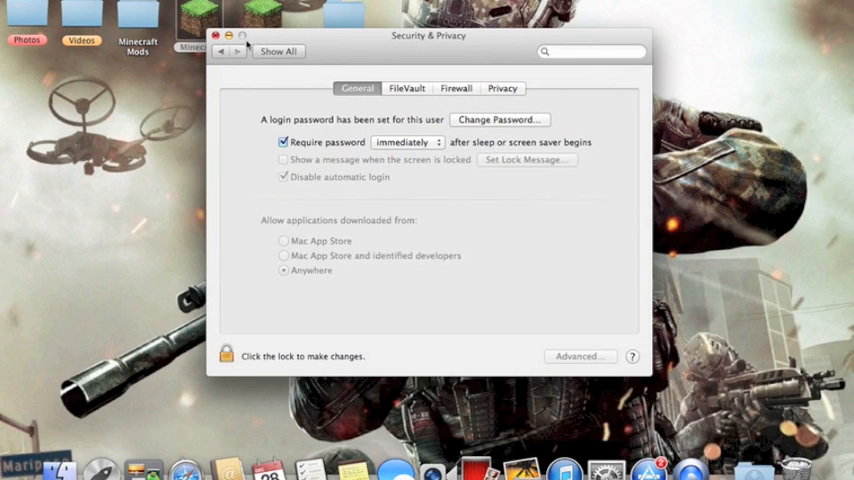
# Step: Quit System Preferences, launch Minecraft past the download warning, then close the launcher
pyautogui.click(214, 36)
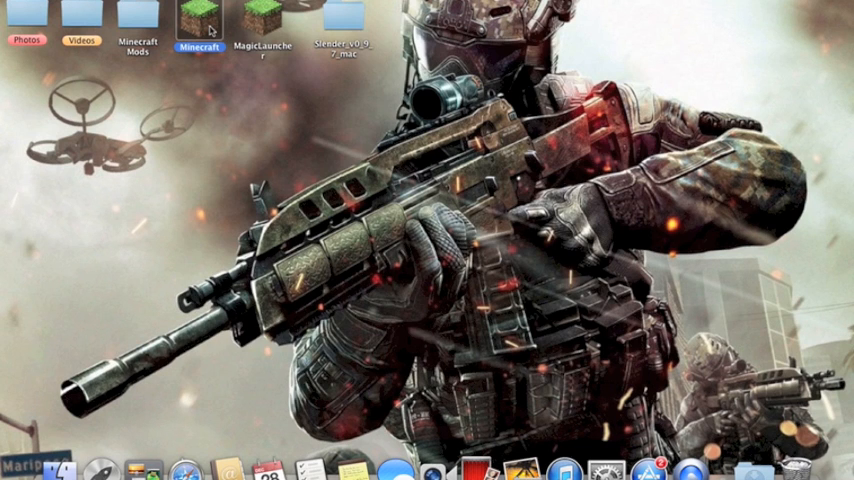
pyautogui.doubleClick(198, 17)
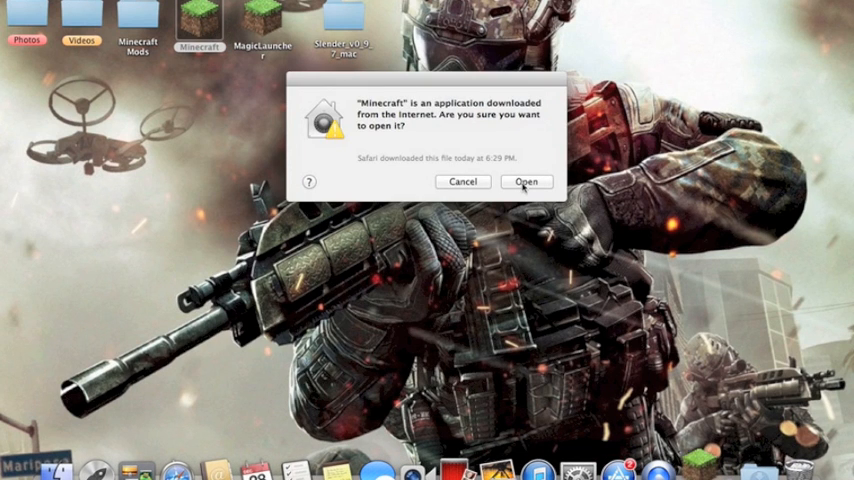
pyautogui.click(526, 181)
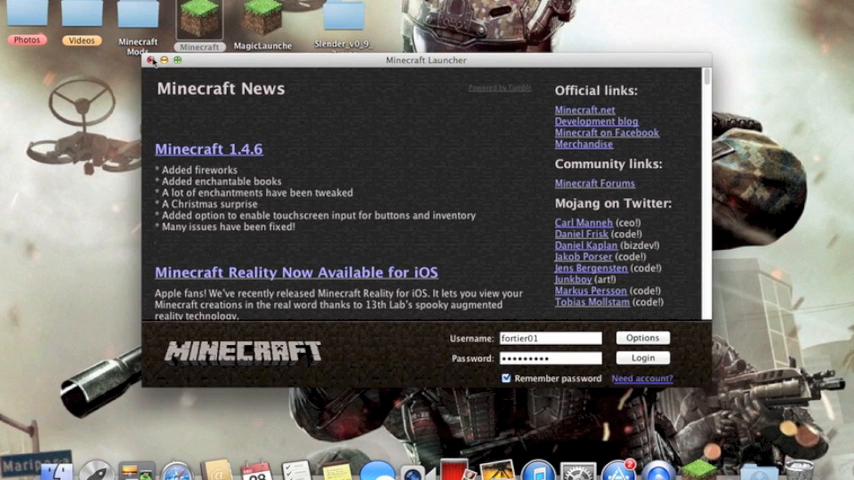
pyautogui.click(151, 60)
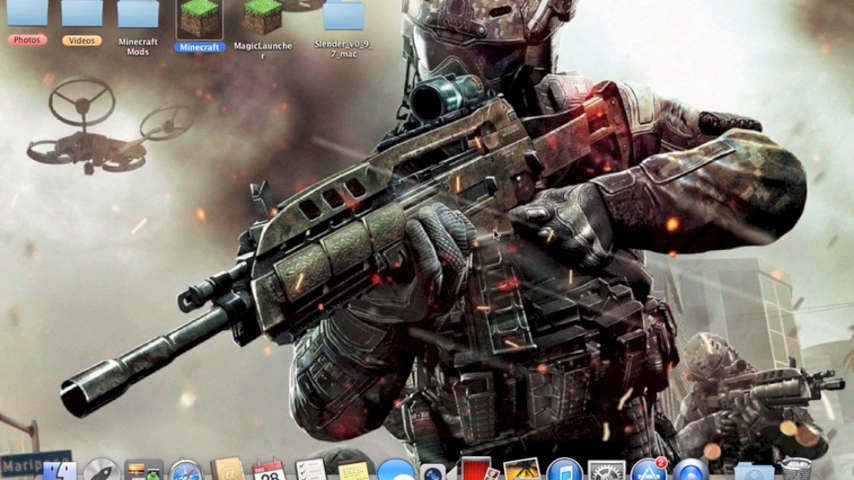
pyautogui.moveTo(451, 205)
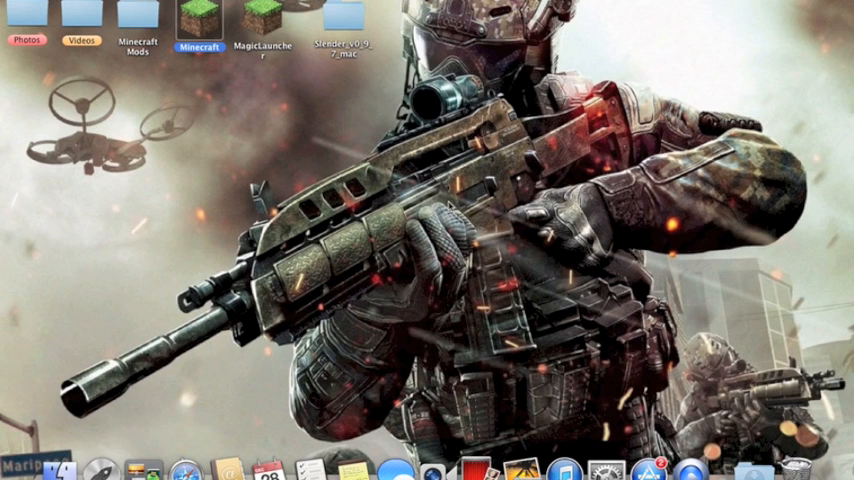